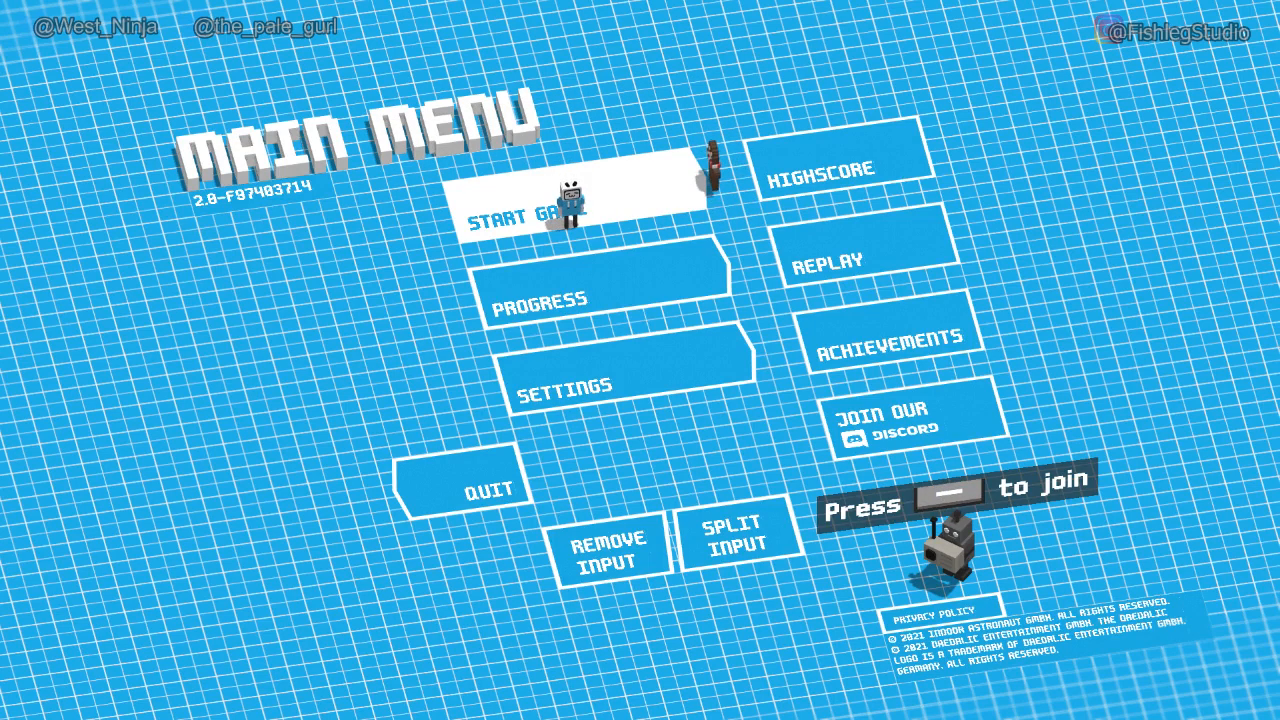
# Step: Start a new game from the main menu, beginning the tutorial
pyautogui.click(544, 210)
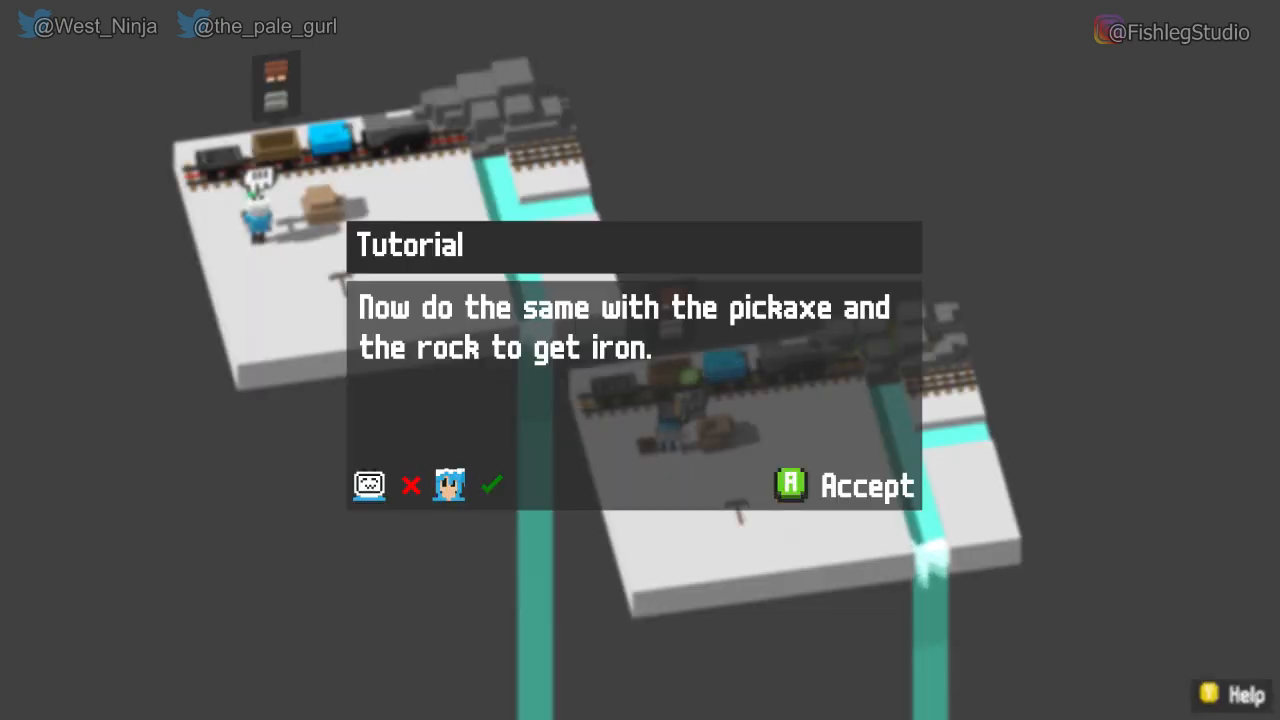
# Step: Accept the tip about mining iron from rocks with the pickaxe
pyautogui.click(844, 486)
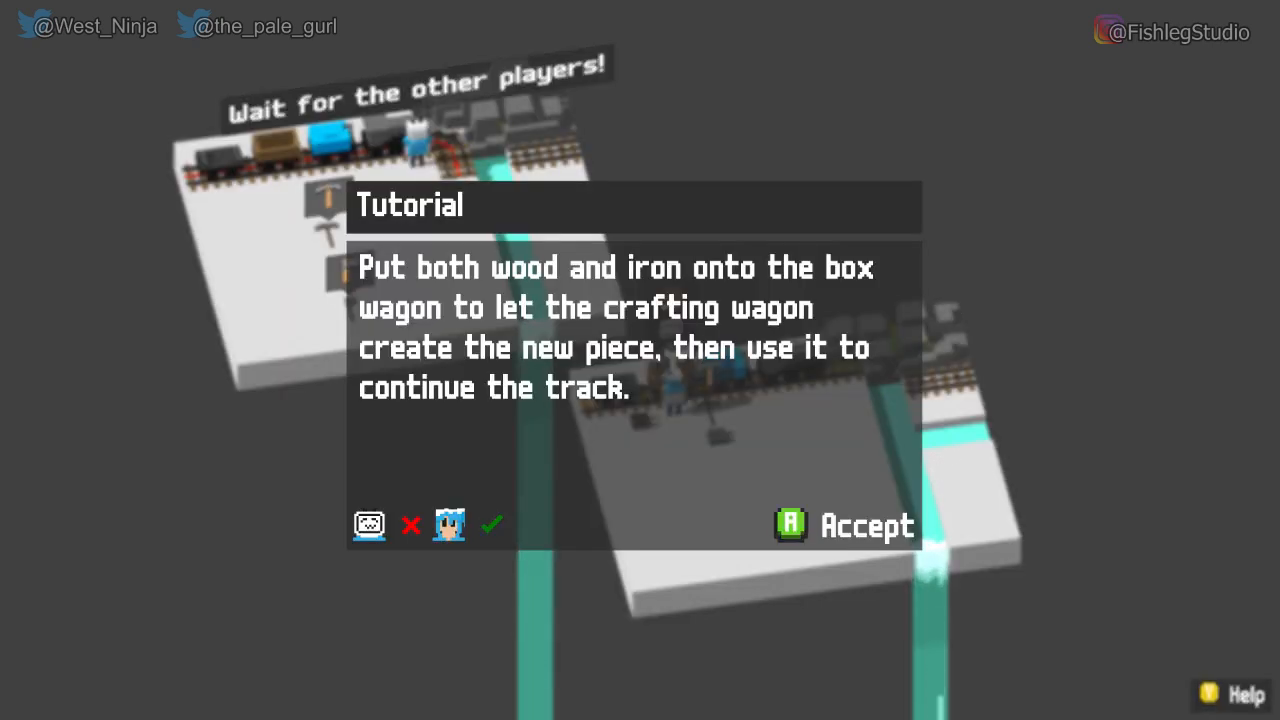
# Step: Accept the tip about loading wood and iron onto the crafting box wagon
pyautogui.click(844, 524)
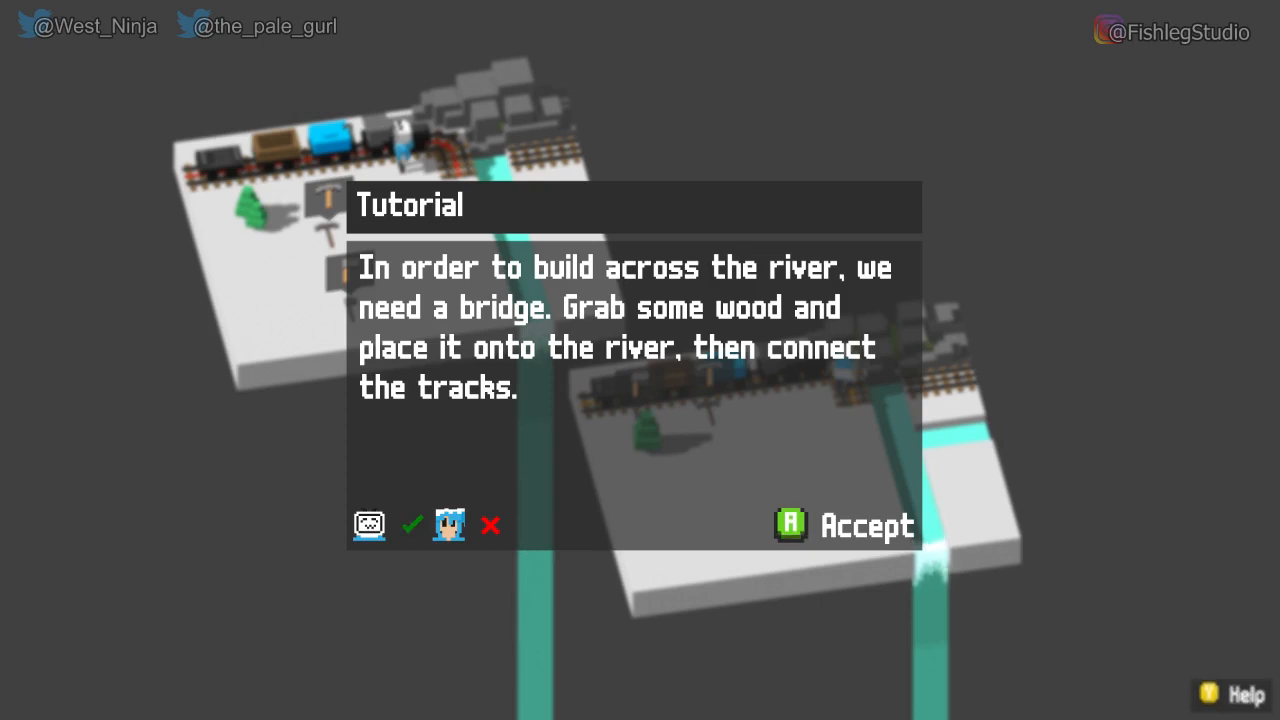
pyautogui.click(844, 524)
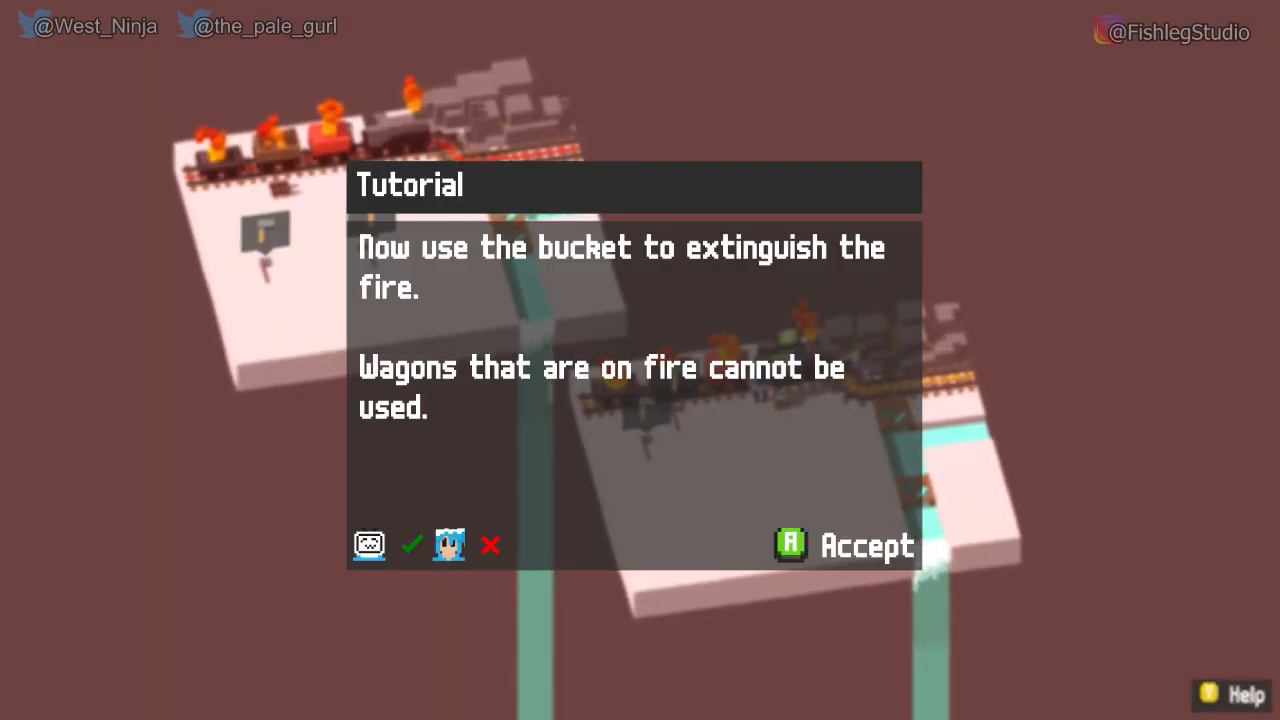
# Step: Accept the tutorial popup about extinguishing burning wagons with the bucket
pyautogui.click(844, 544)
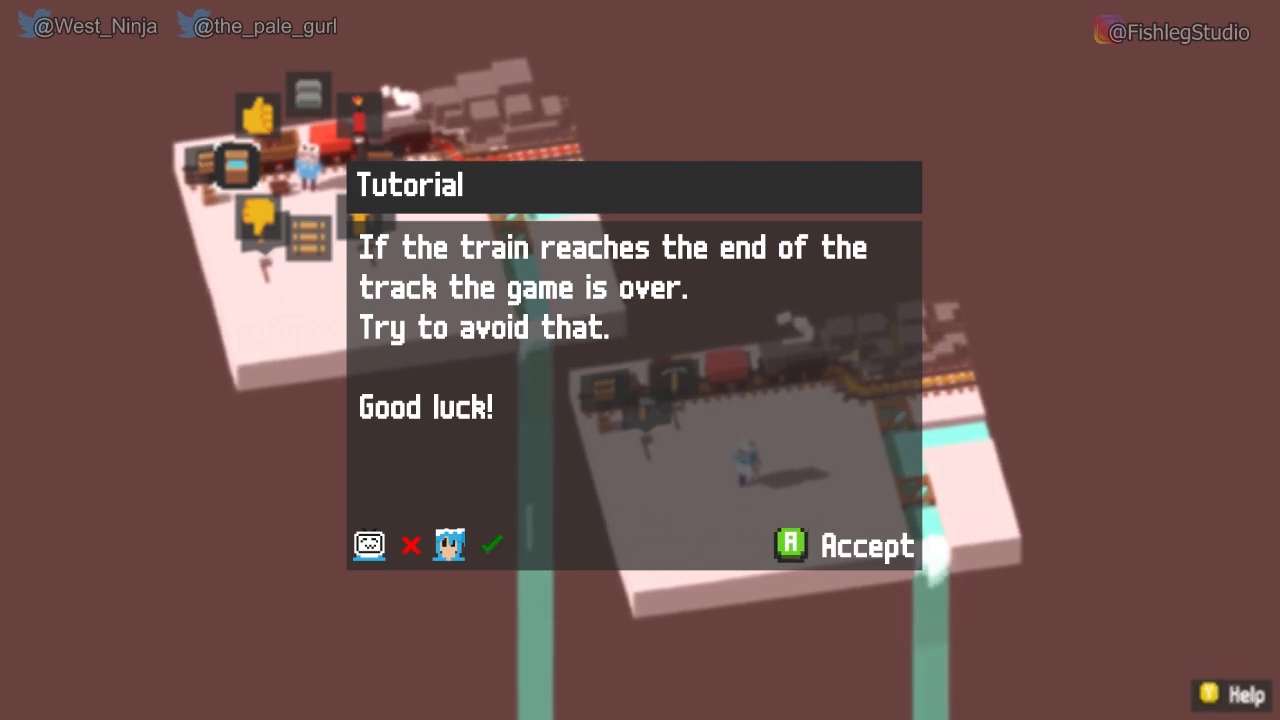
# Step: Accept the final 'Good luck!' tutorial message, finishing the tutorial into the lobby
pyautogui.click(862, 544)
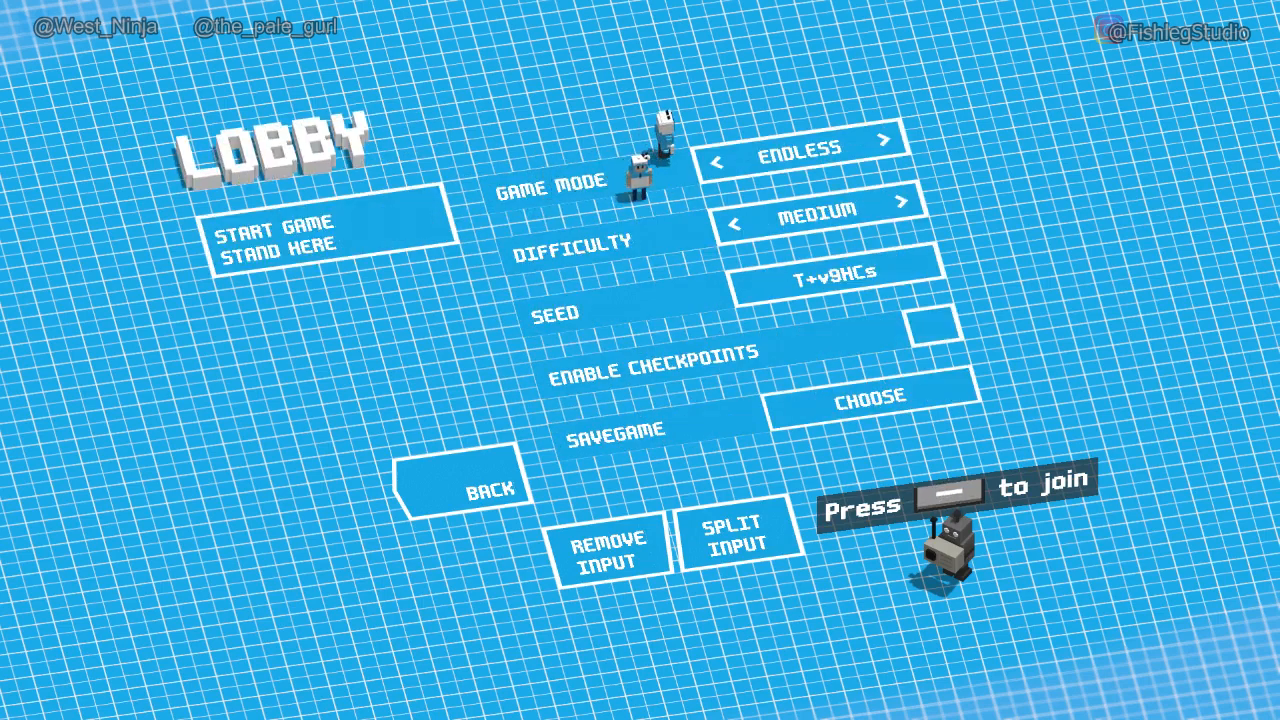
# Step: Walk to the Game Mode selector and switch it from Endless to Versus
pyautogui.click(882, 150)
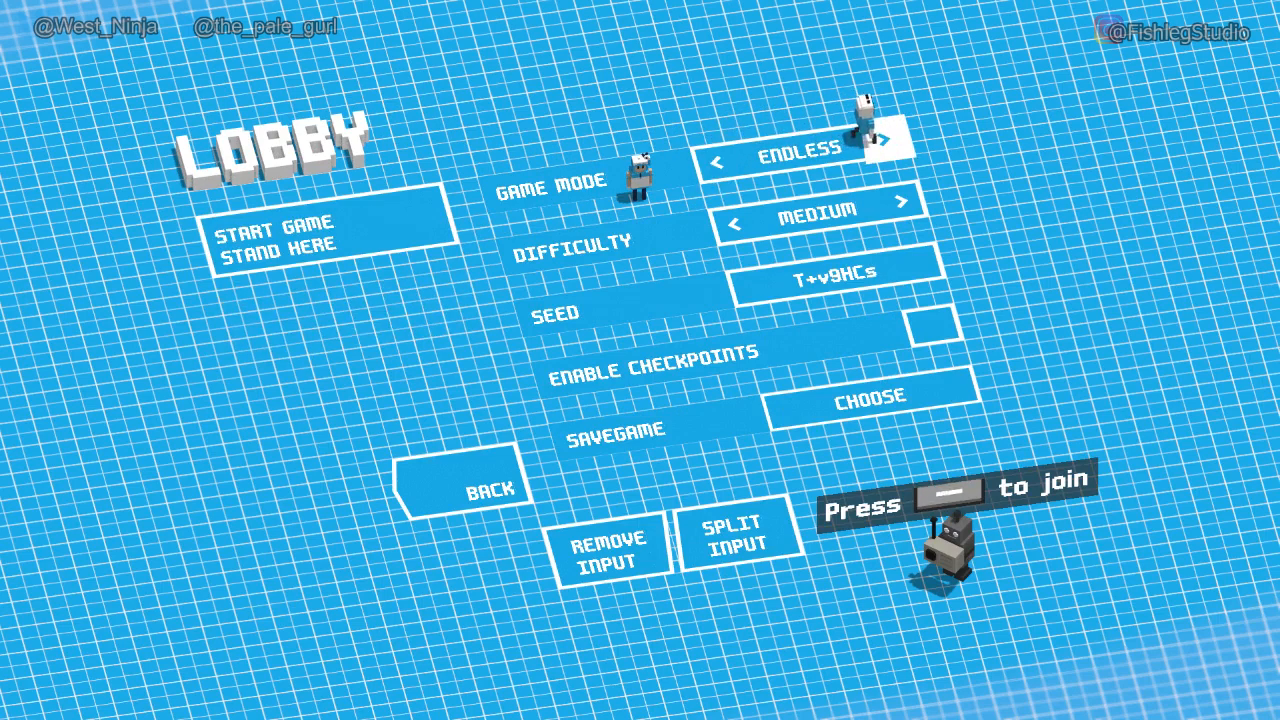
pyautogui.click(880, 140)
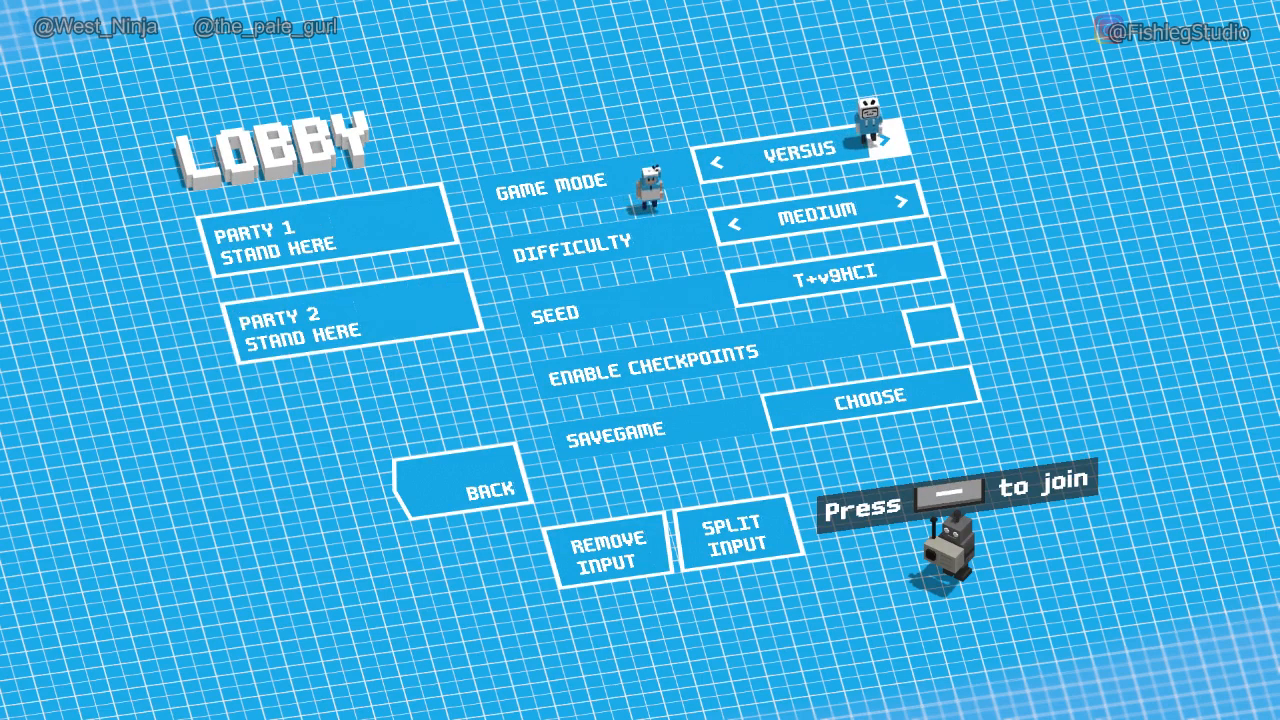